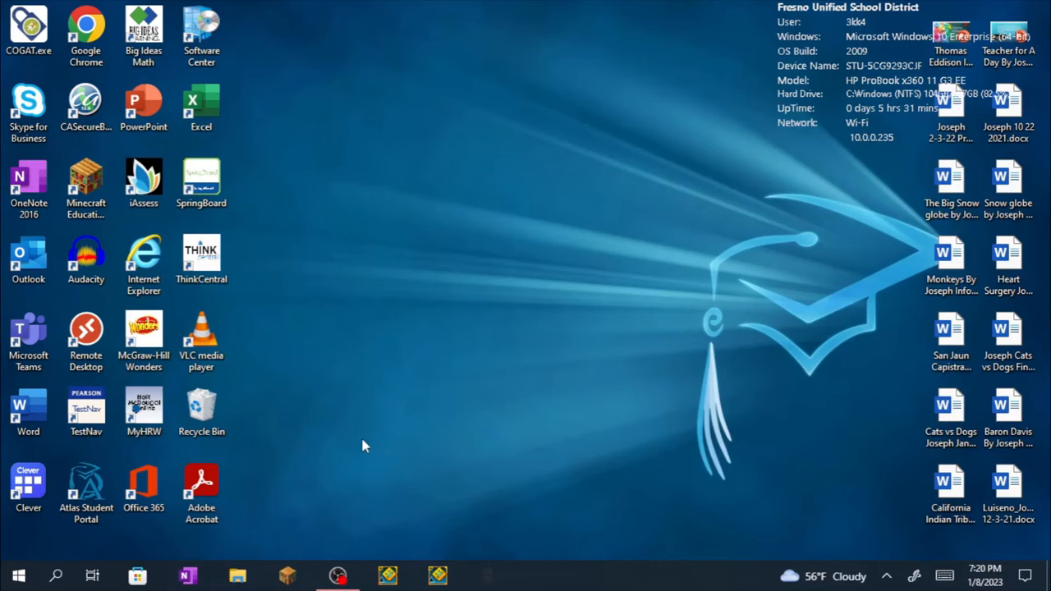
{"action": "mouse_move", "coordinate": [352, 508]}
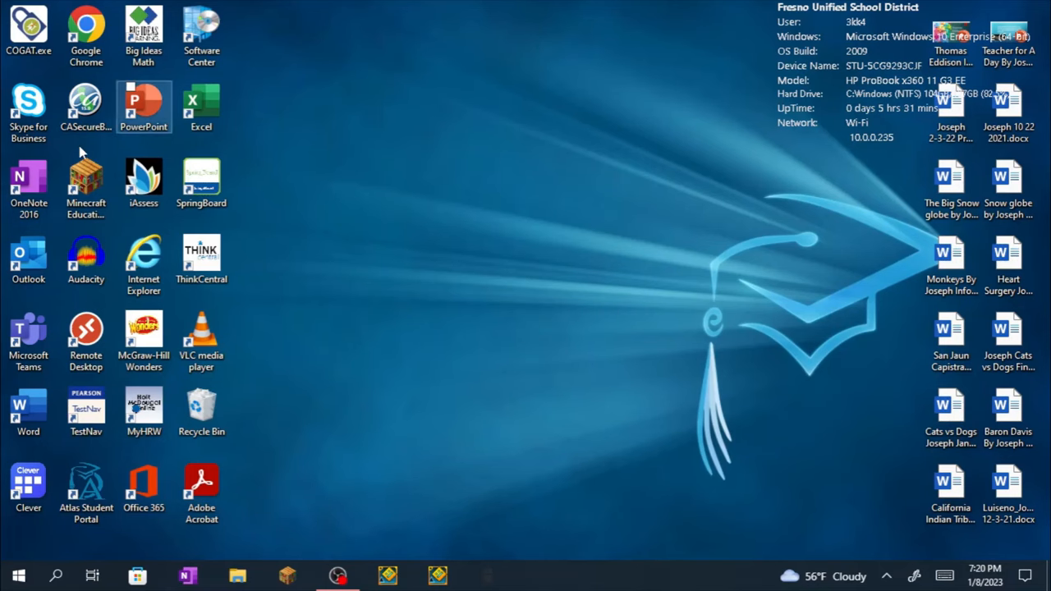
Launch Google Chrome and search for 'slaughterhouse song id'
{"action": "left_click", "coordinate": [85, 33]}
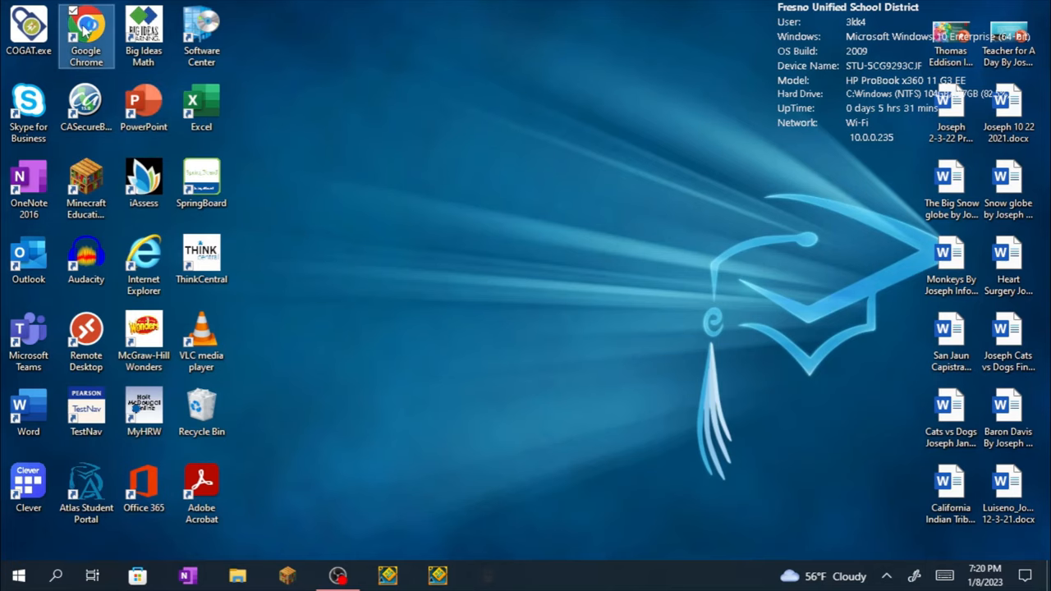
{"action": "mouse_move", "coordinate": [85, 28]}
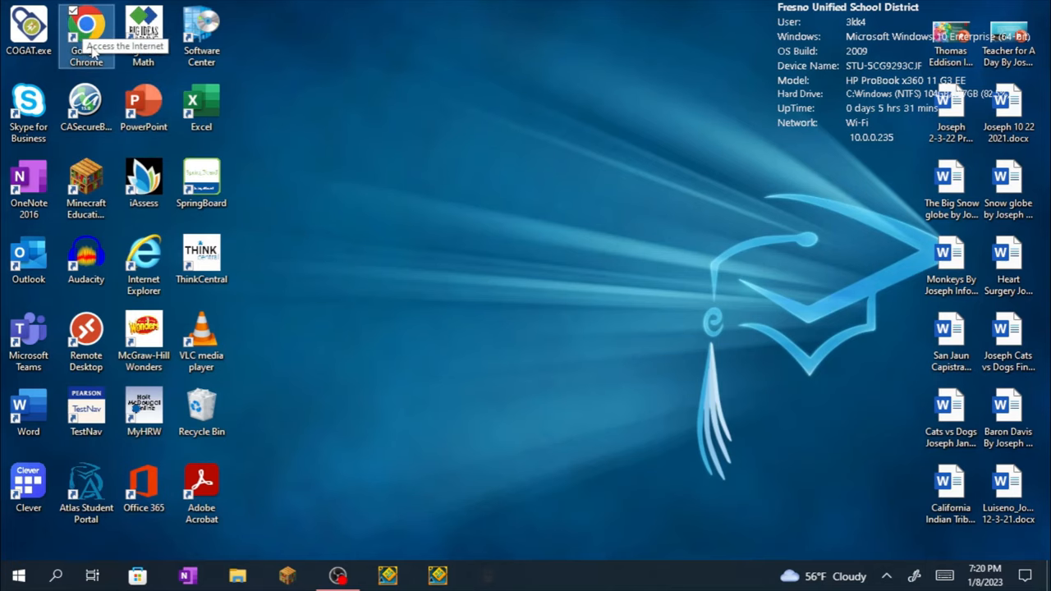
{"action": "type", "text": "slaughterhouse song id"}
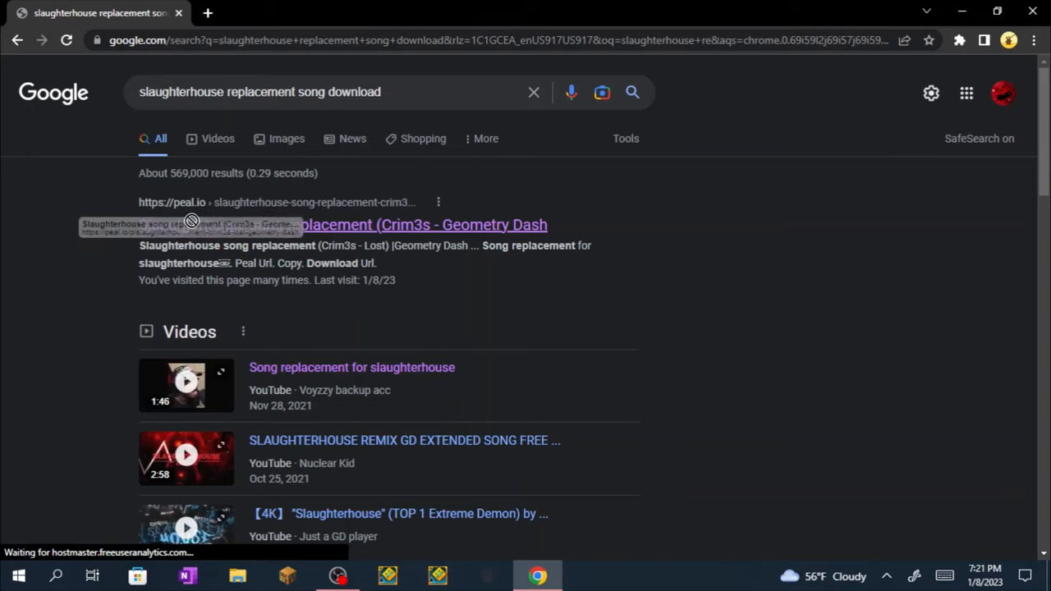
Open the peal.io Slaughterhouse result, copy its download URL, and open a new tab
{"action": "left_click", "coordinate": [343, 224]}
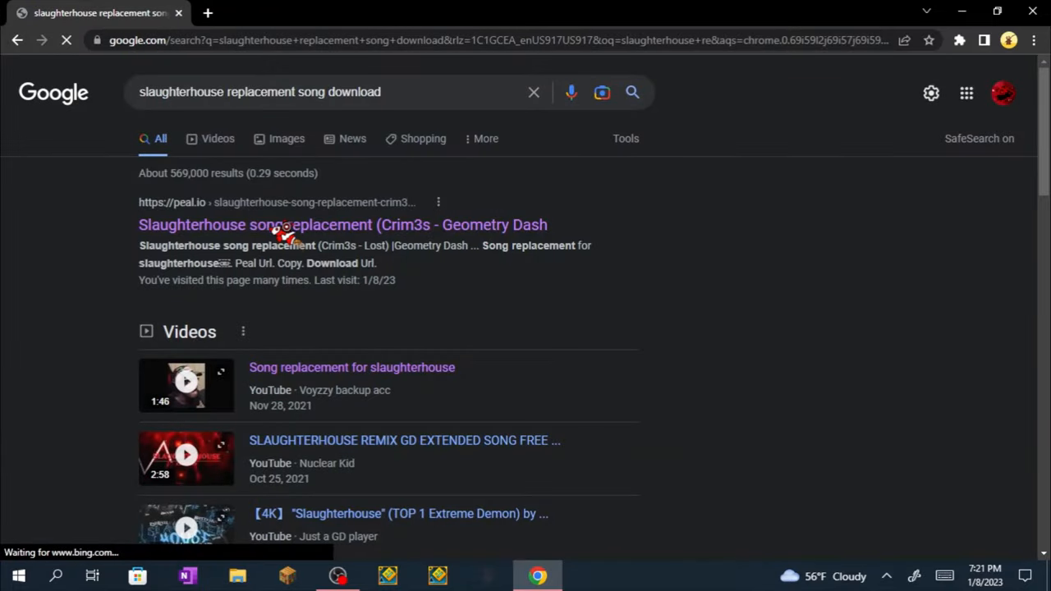
{"action": "left_click", "coordinate": [343, 224]}
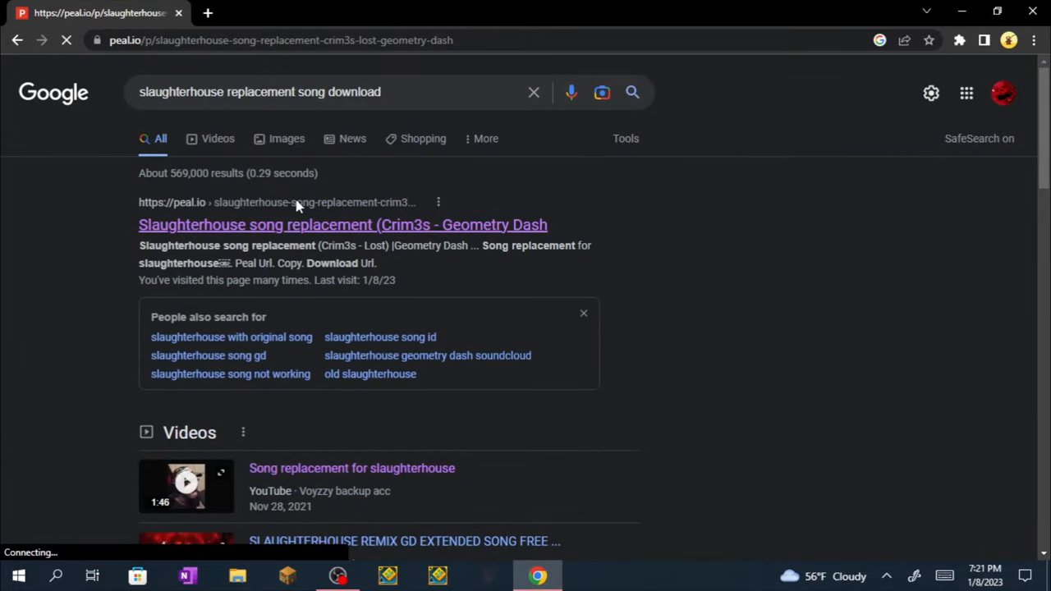
{"action": "left_click", "coordinate": [342, 224]}
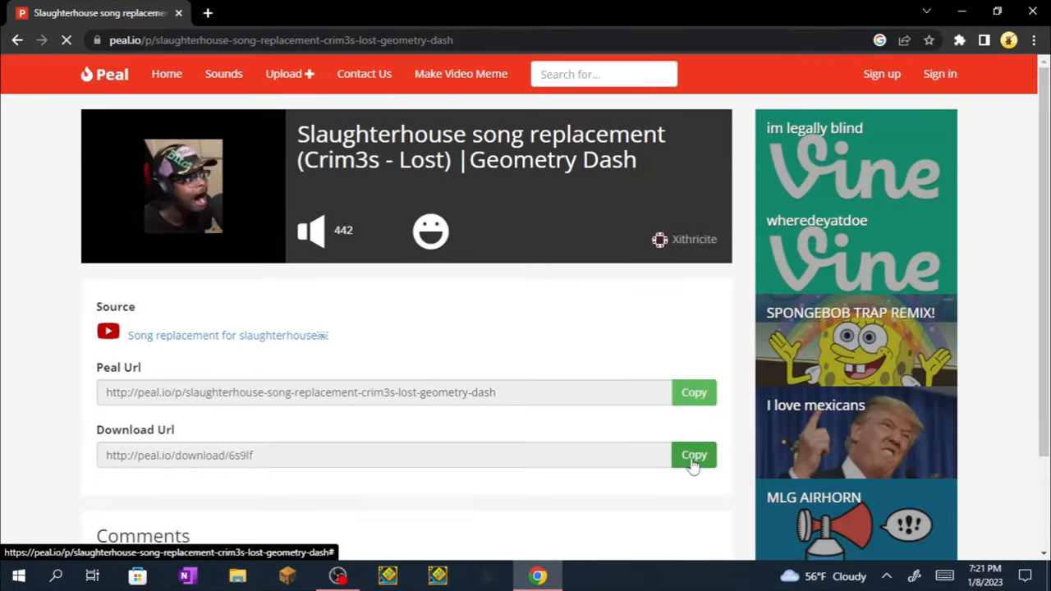
{"action": "left_click", "coordinate": [694, 455]}
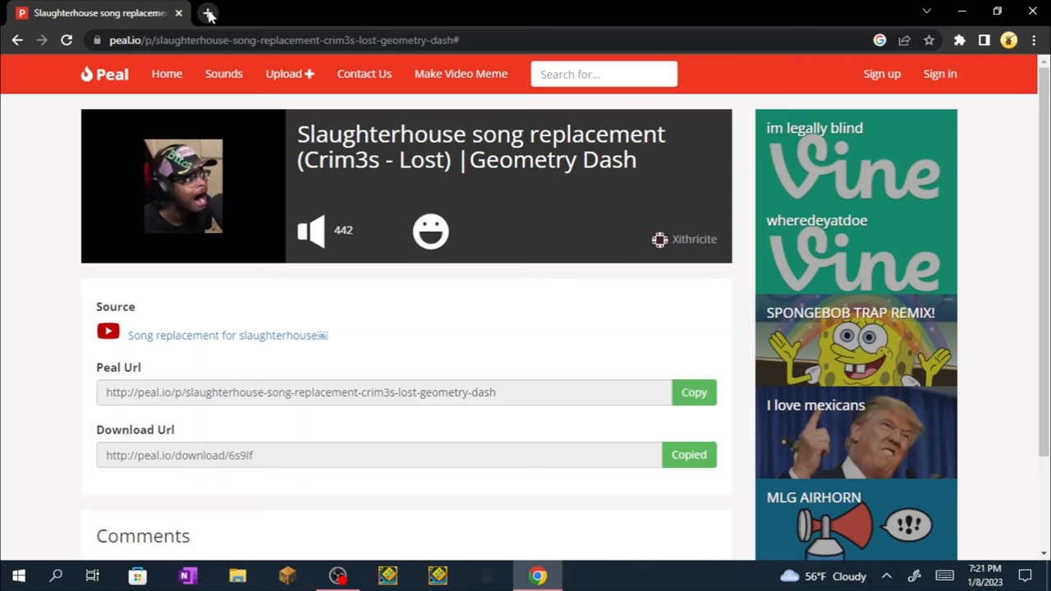
{"action": "left_click", "coordinate": [210, 14]}
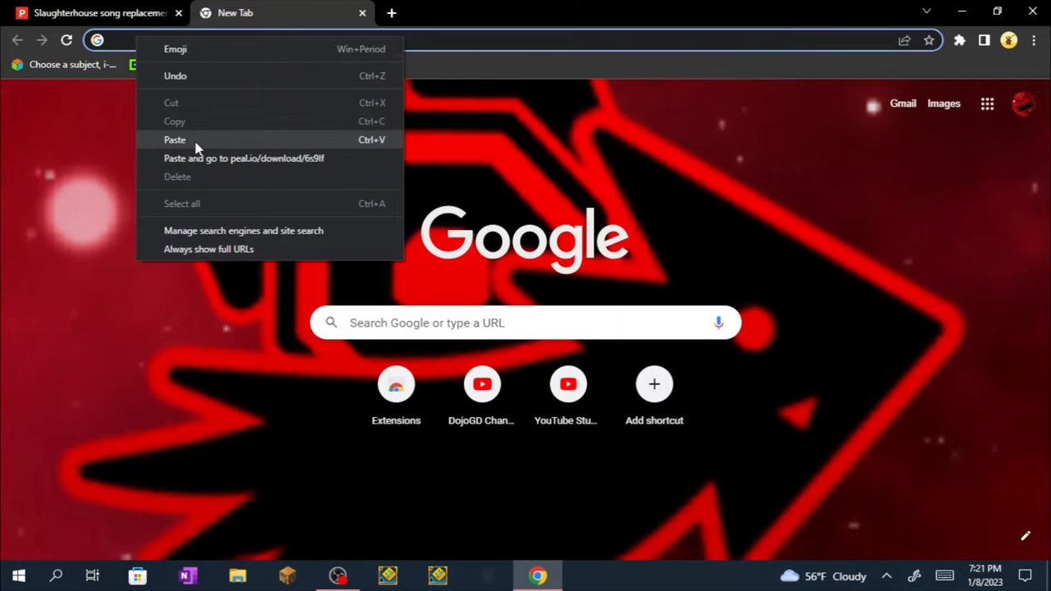
Paste the copied peal.io download link into the new tab's address bar
{"action": "left_click", "coordinate": [174, 140]}
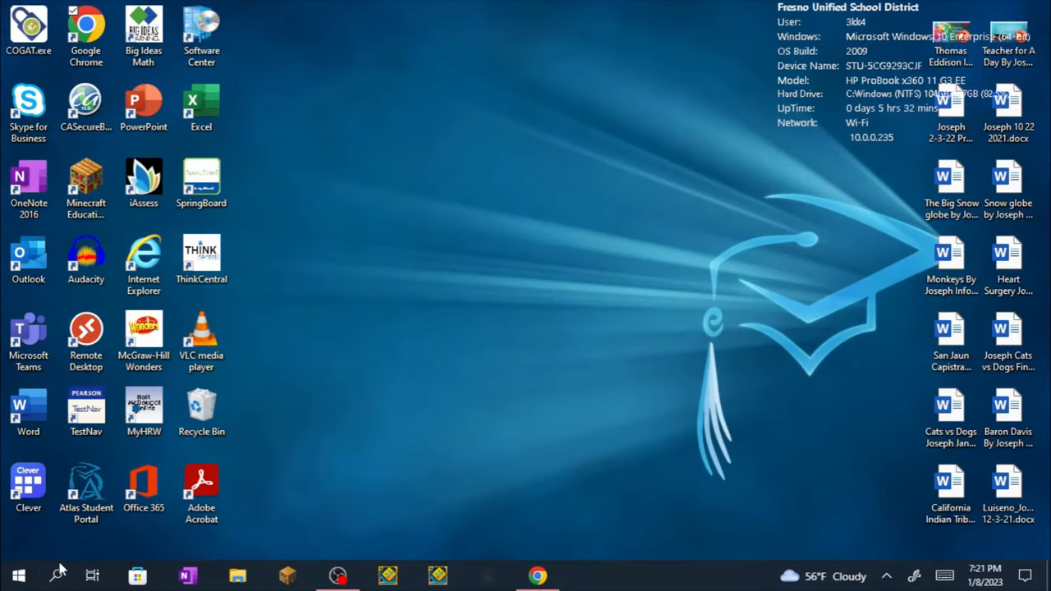
Search %appdata%, go up to AppData, then open Local and GeometryDash
{"action": "left_click", "coordinate": [58, 575]}
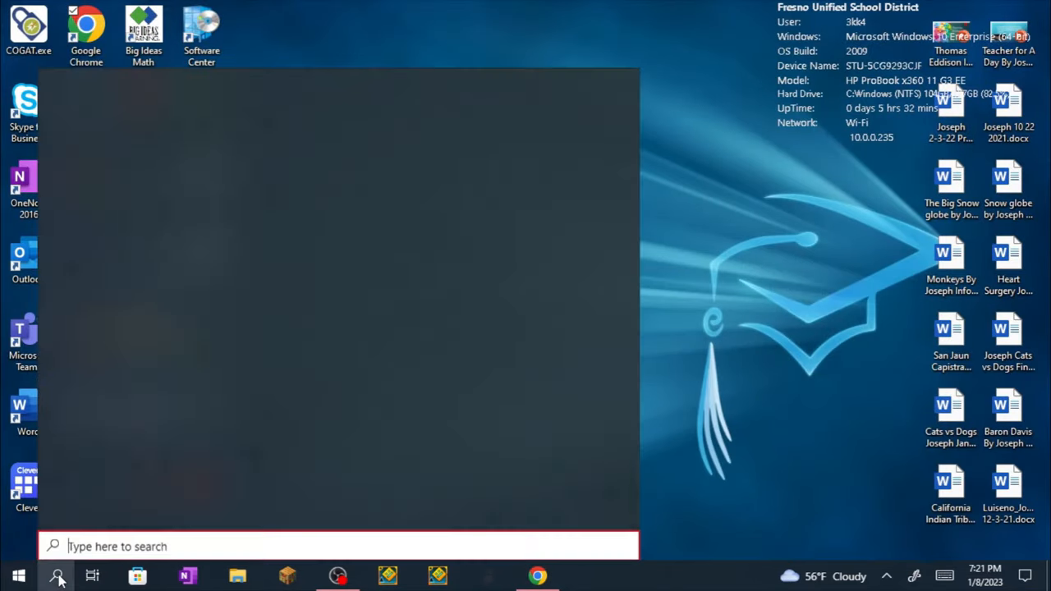
{"action": "type", "text": "%a"}
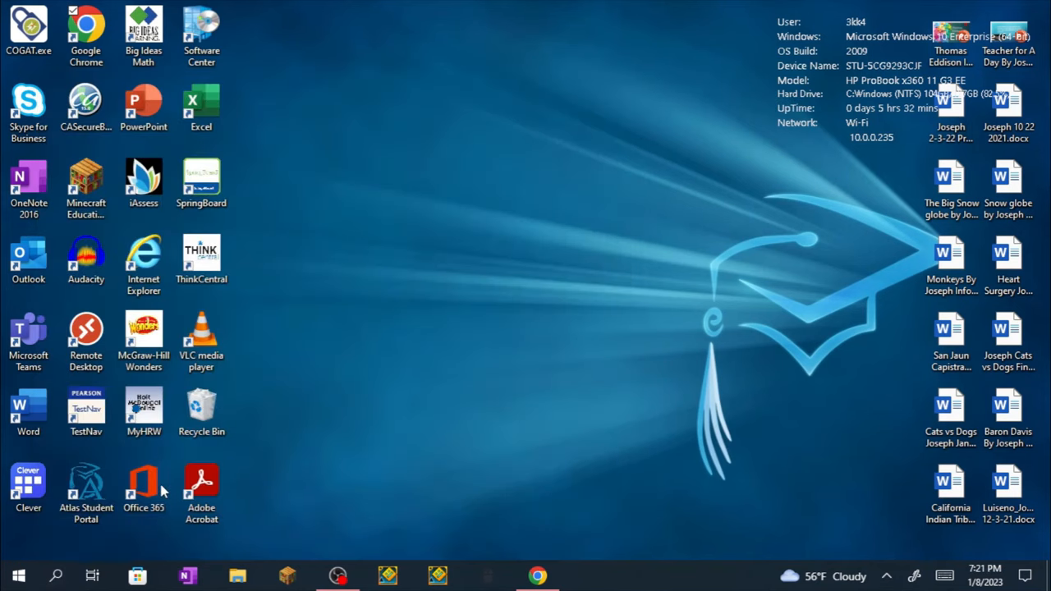
{"action": "left_click", "coordinate": [237, 575]}
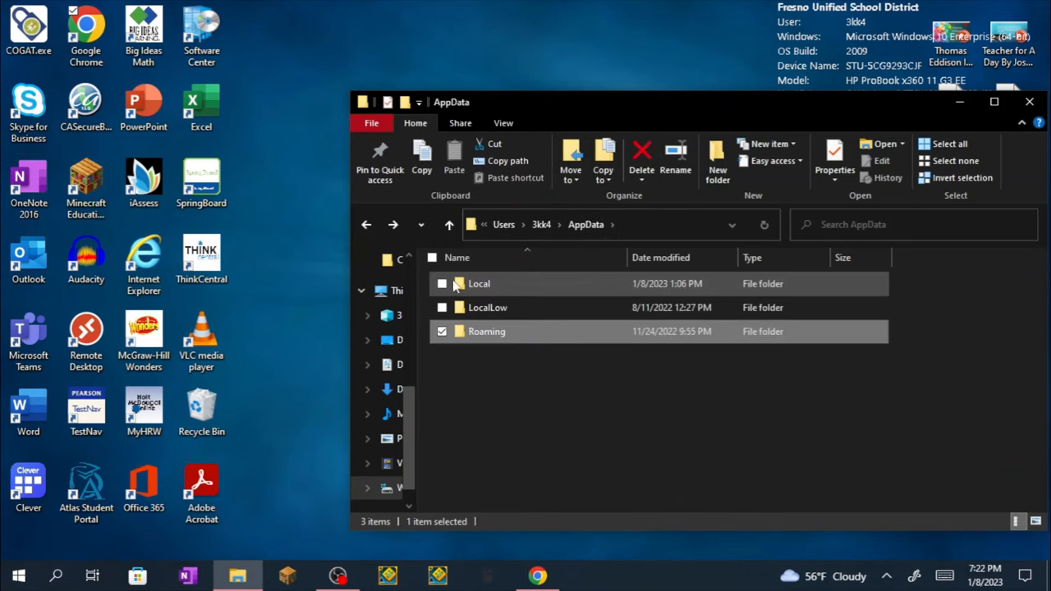
{"action": "double_click", "coordinate": [479, 284]}
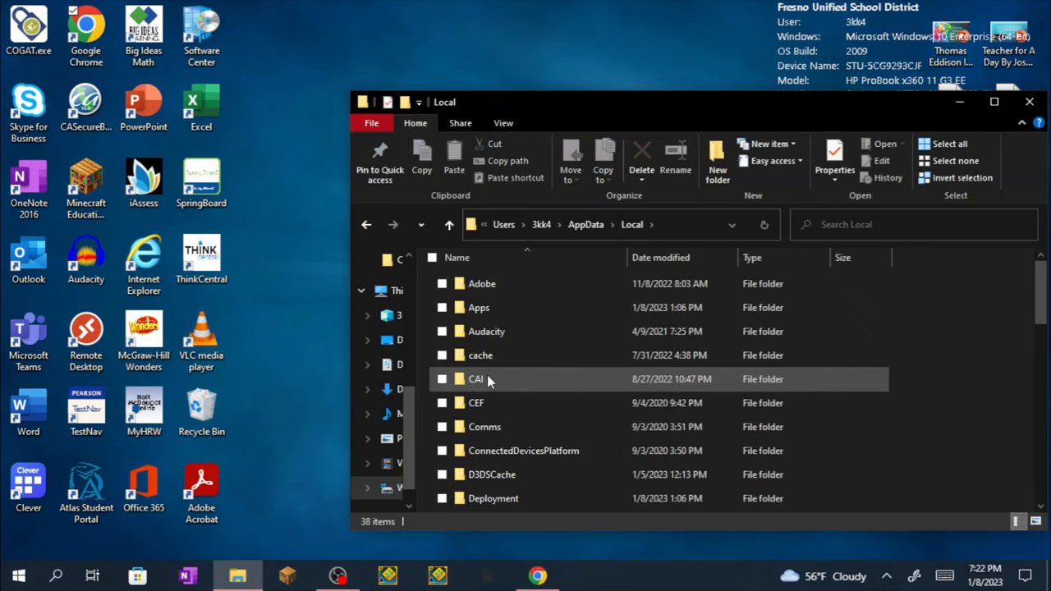
{"action": "scroll", "scroll_direction": "down", "scroll_amount": 3}
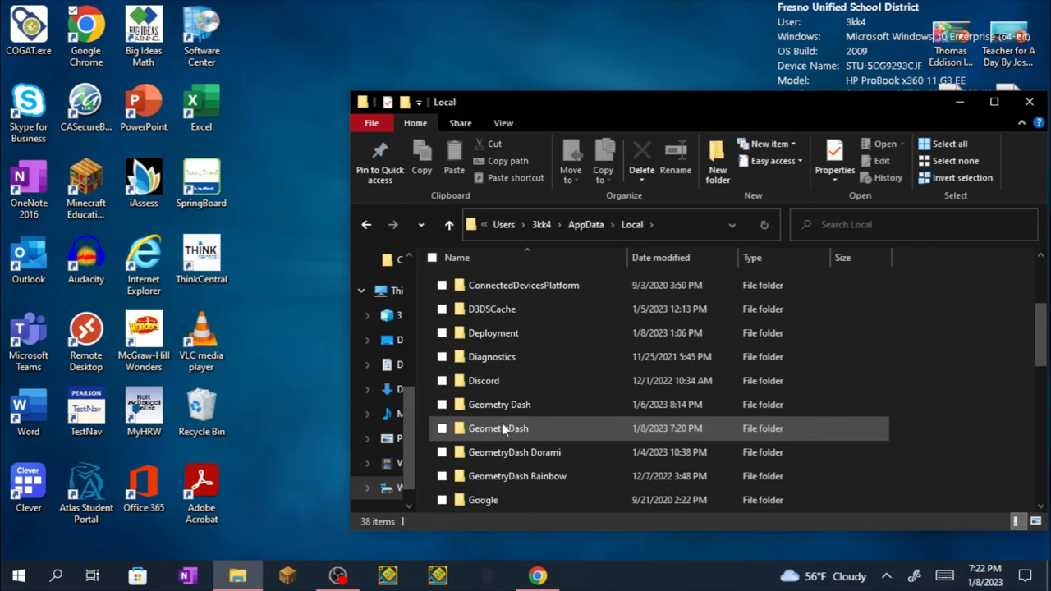
{"action": "double_click", "coordinate": [499, 428]}
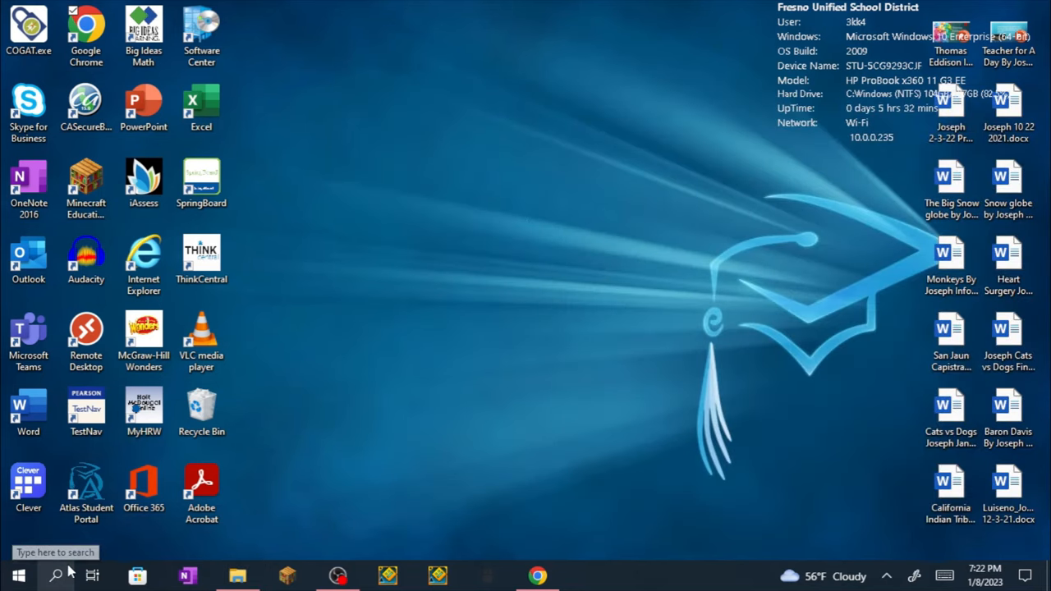
Open Downloads and drag youtube_61770 (1).mp3 onto the desktop
{"action": "left_click", "coordinate": [56, 575]}
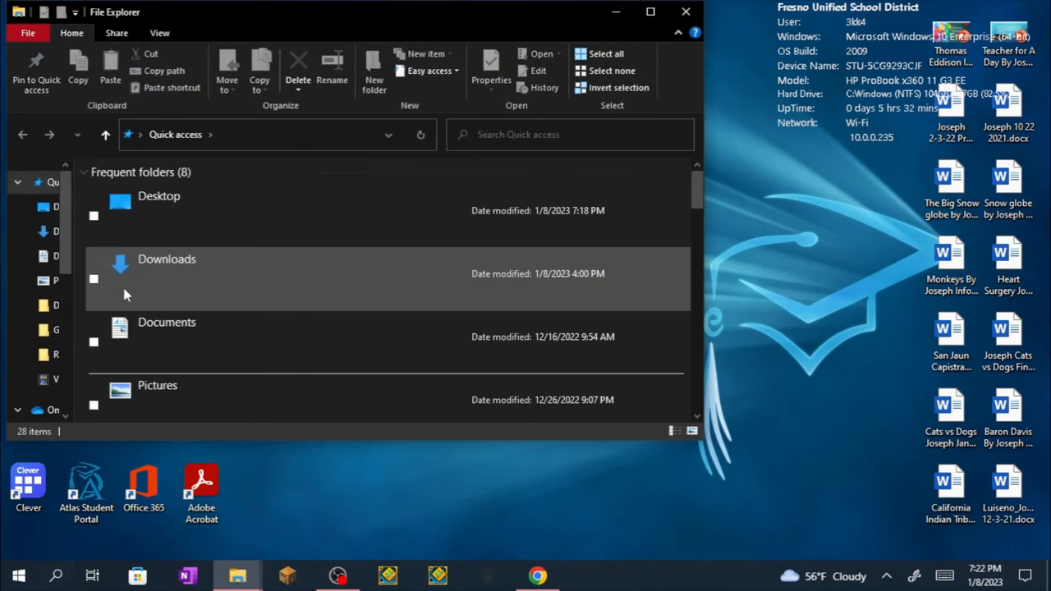
{"action": "double_click", "coordinate": [167, 259]}
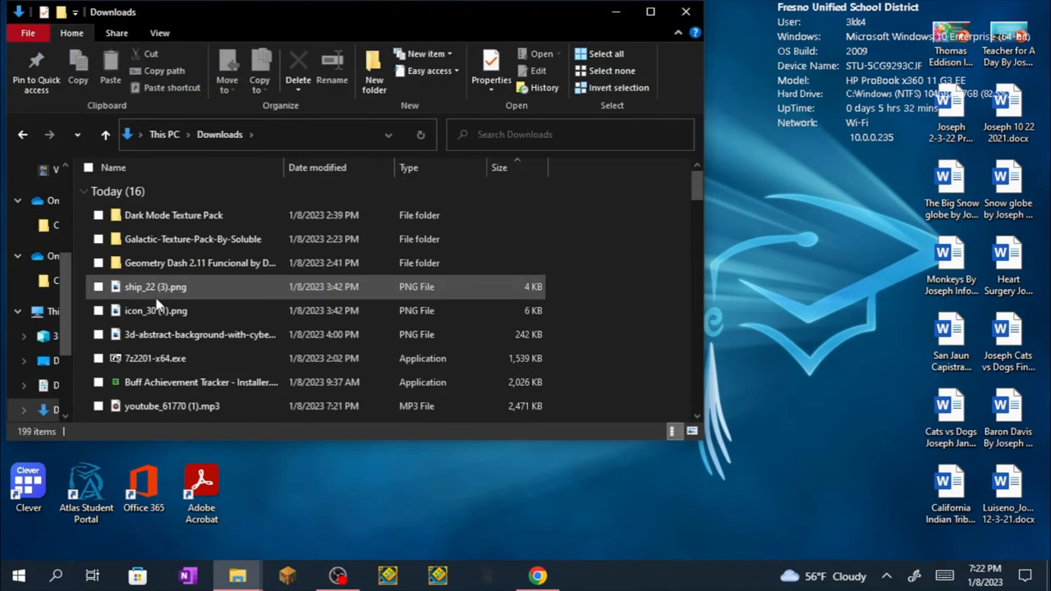
{"action": "left_click", "coordinate": [173, 405]}
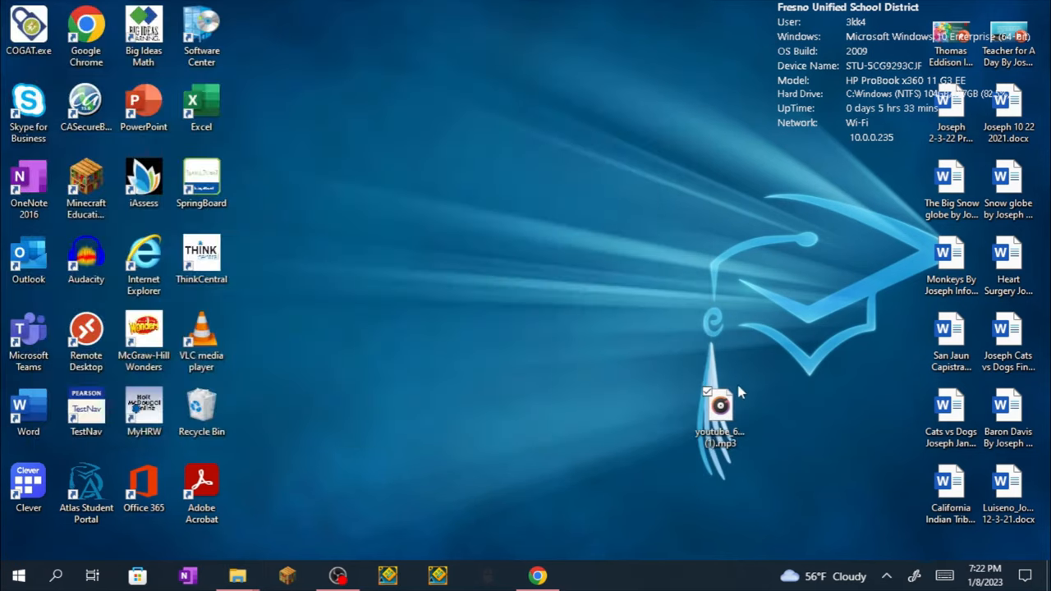
{"action": "right_click", "coordinate": [719, 405]}
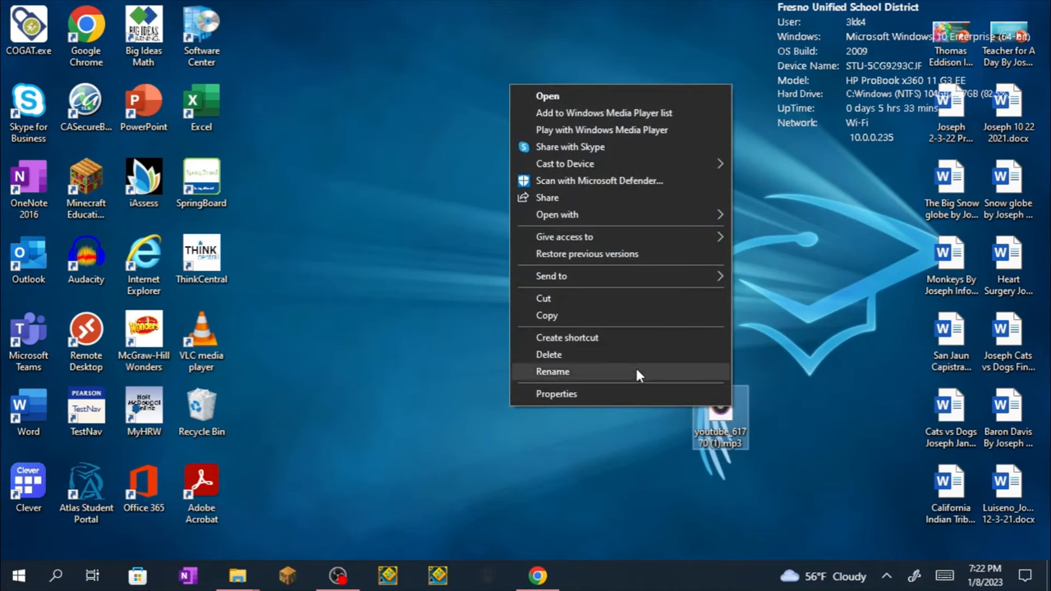
{"action": "left_click", "coordinate": [552, 371]}
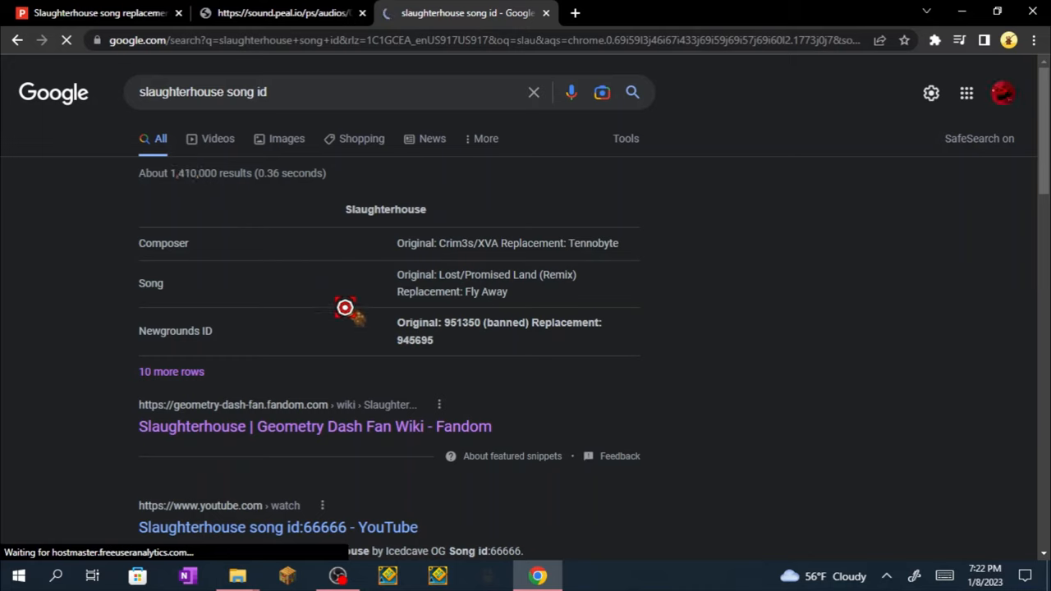
{"action": "mouse_move", "coordinate": [411, 352]}
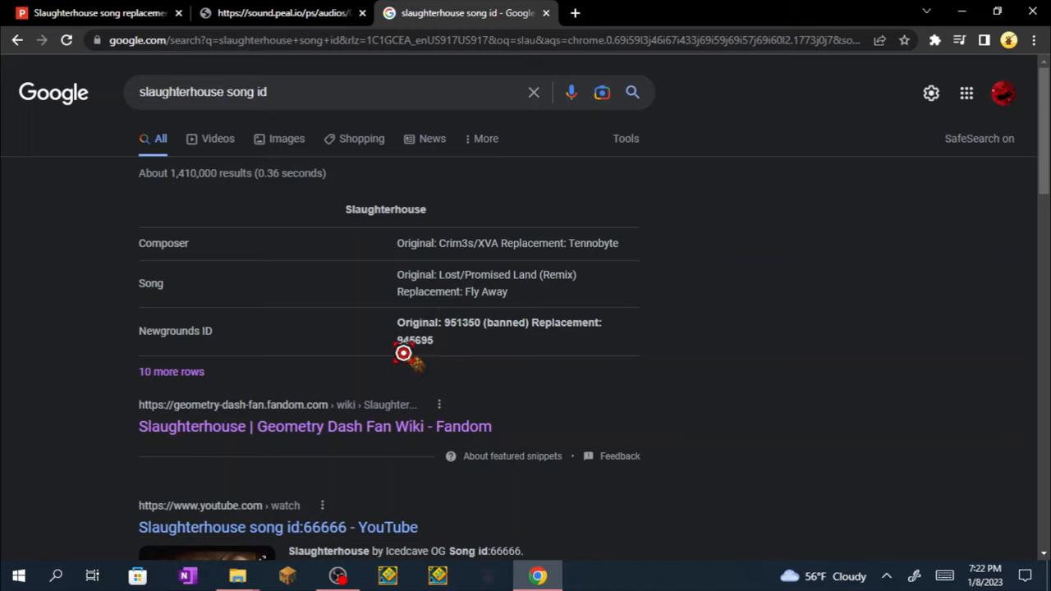
Select and copy the replacement song ID 945695 from the Google results
{"action": "double_click", "coordinate": [414, 340]}
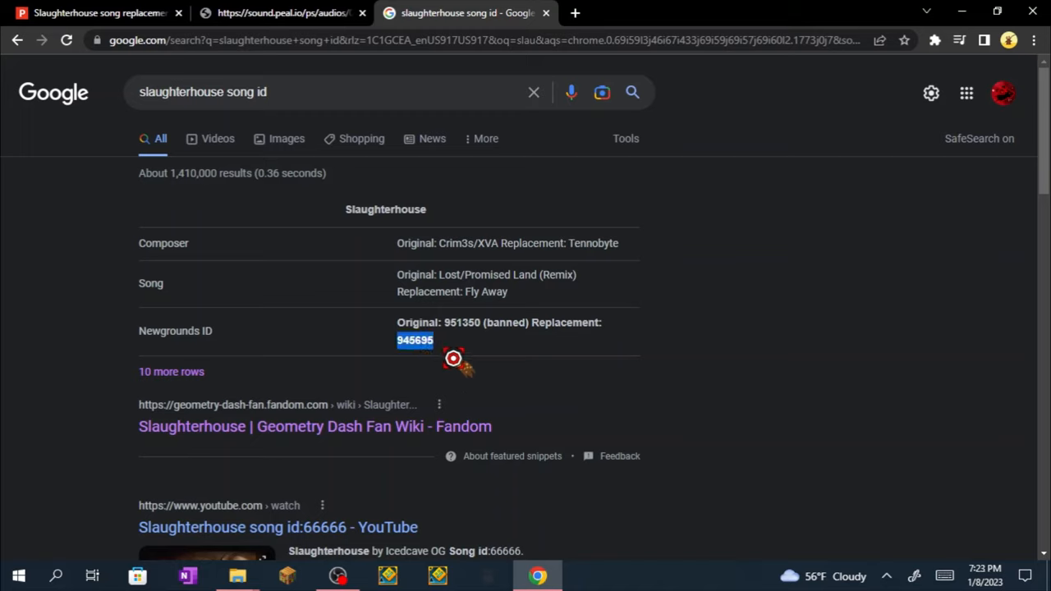
{"action": "right_click", "coordinate": [415, 340]}
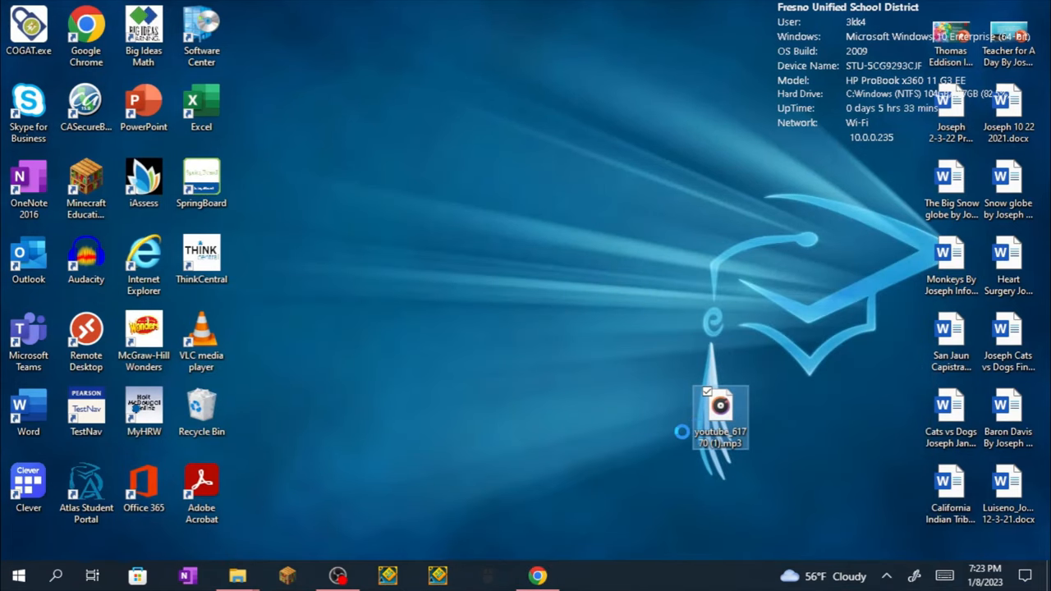
Rename the downloaded mp3 to 945695 and accept the extension warning
{"action": "right_click", "coordinate": [721, 410]}
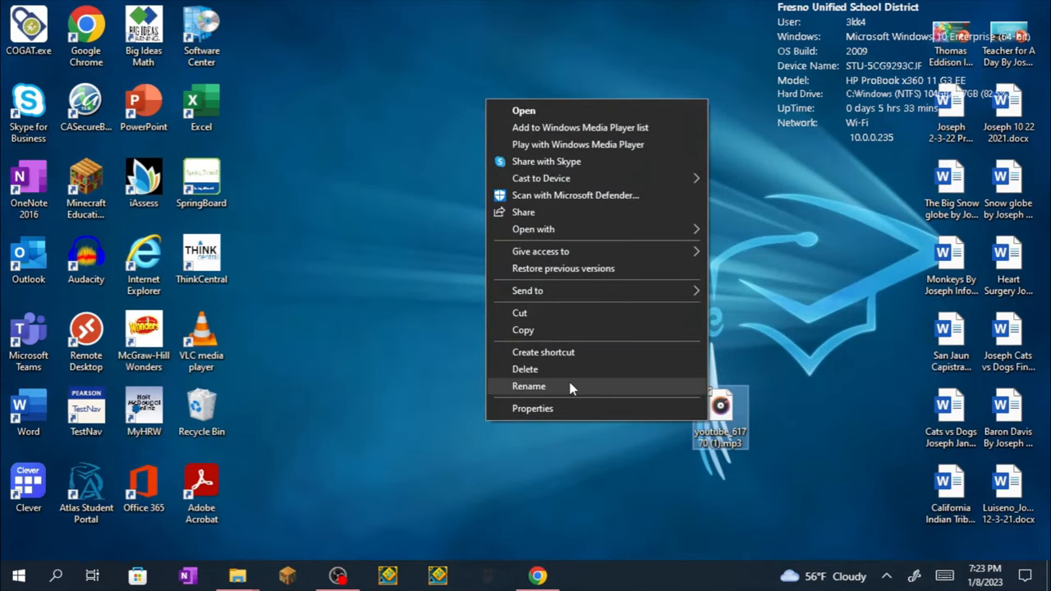
{"action": "left_click", "coordinate": [529, 386]}
{"action": "type", "text": "945695"}
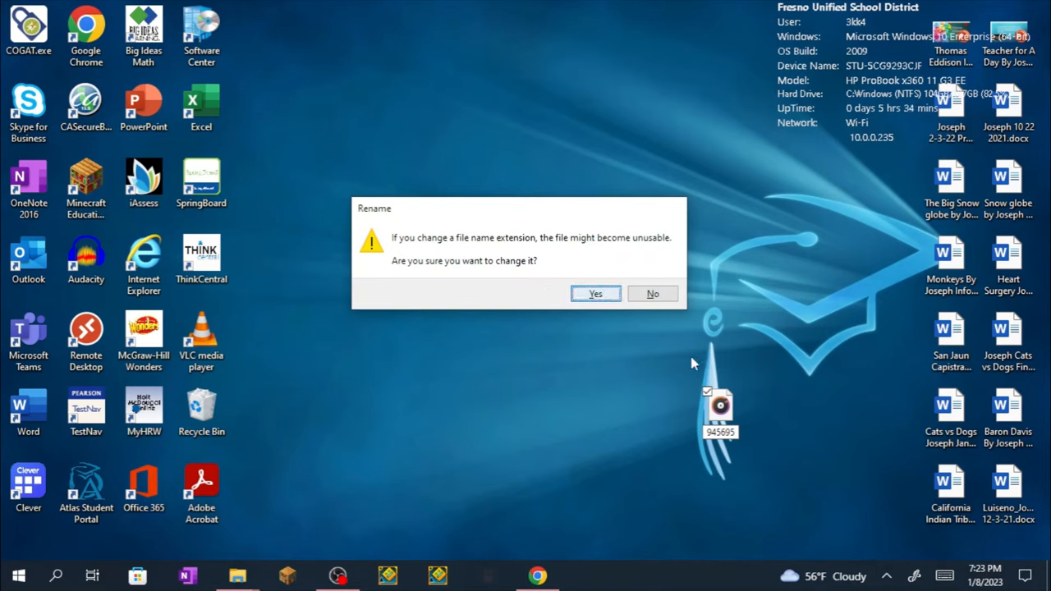
{"action": "left_click", "coordinate": [595, 293]}
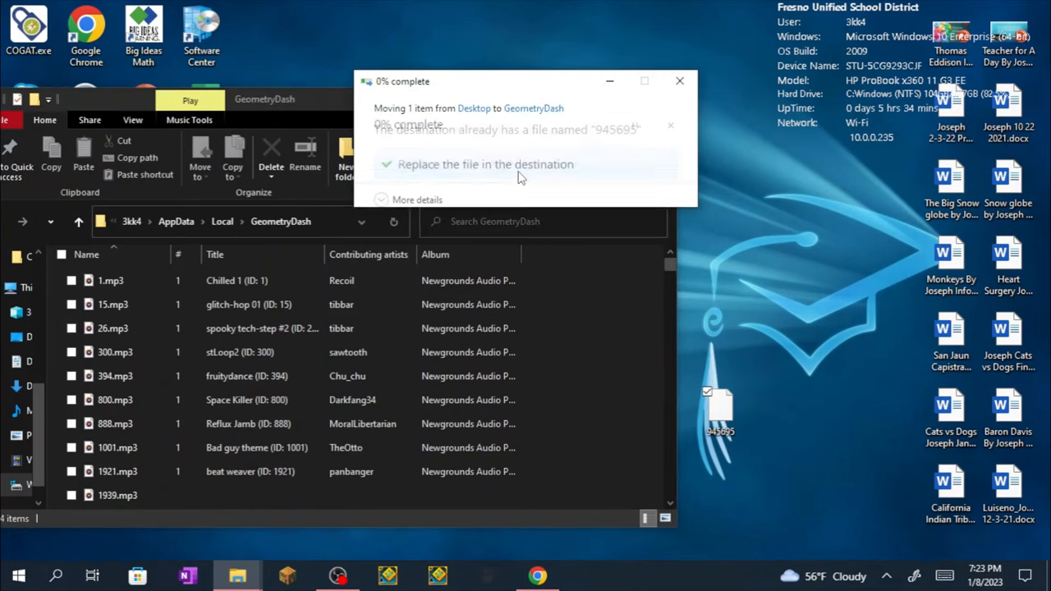
Replace the existing 945695 file in GeometryDash, then switch to Geometry Dash
{"action": "left_click", "coordinate": [485, 165]}
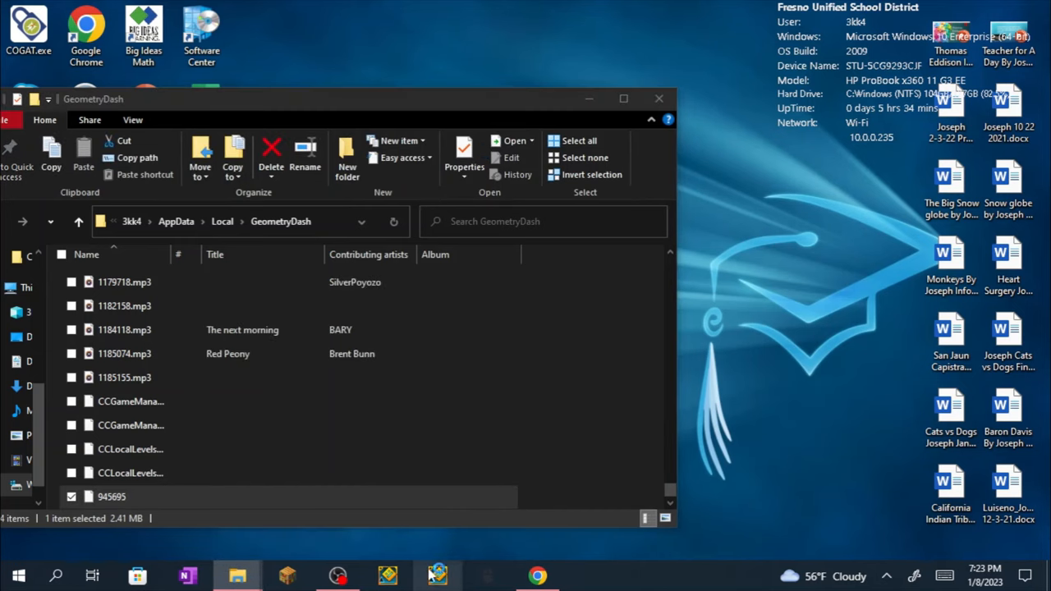
{"action": "mouse_move", "coordinate": [437, 575]}
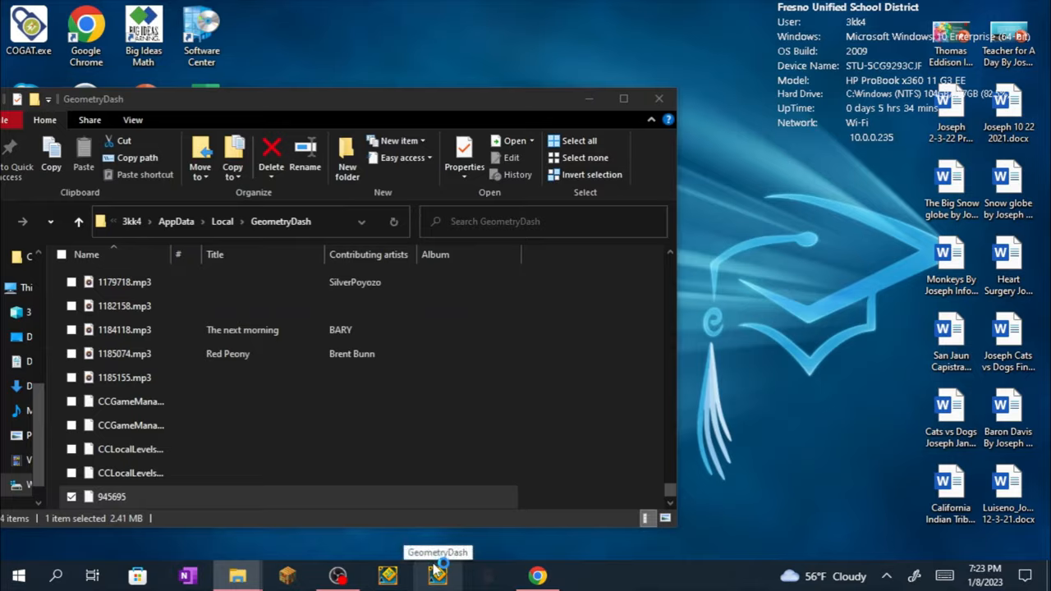
{"action": "left_click", "coordinate": [437, 575]}
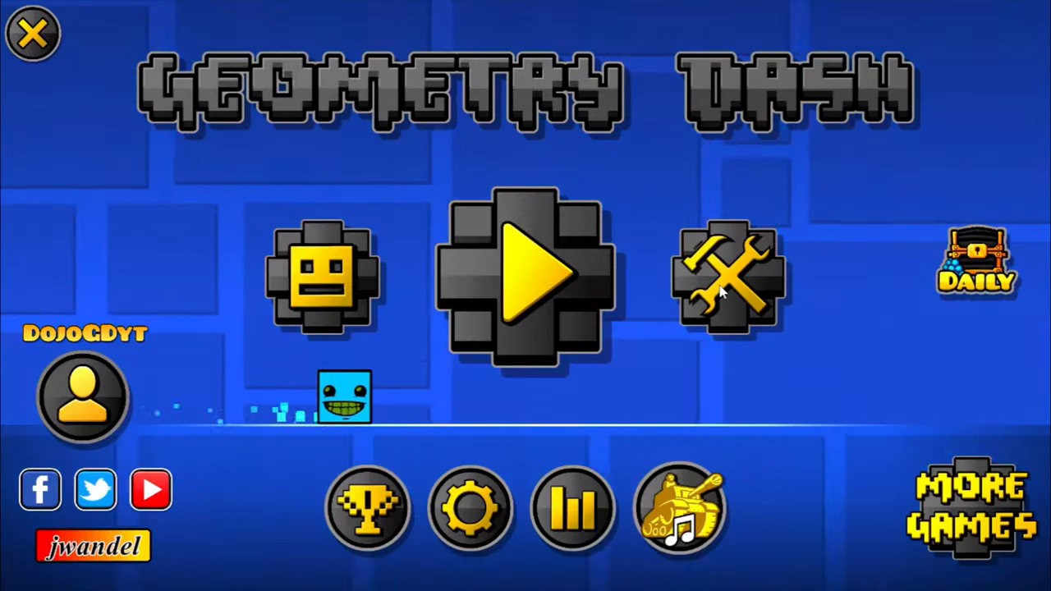
Filter online levels to Extreme Demon, open Slaughterhouse, and start playing it
{"action": "left_click", "coordinate": [524, 279]}
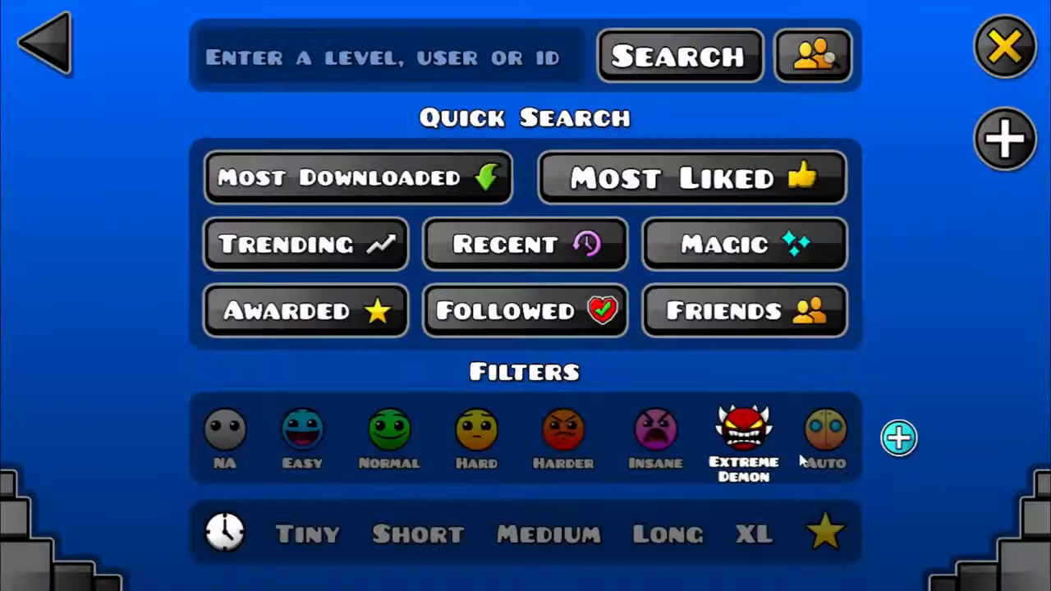
{"action": "left_click", "coordinate": [680, 56]}
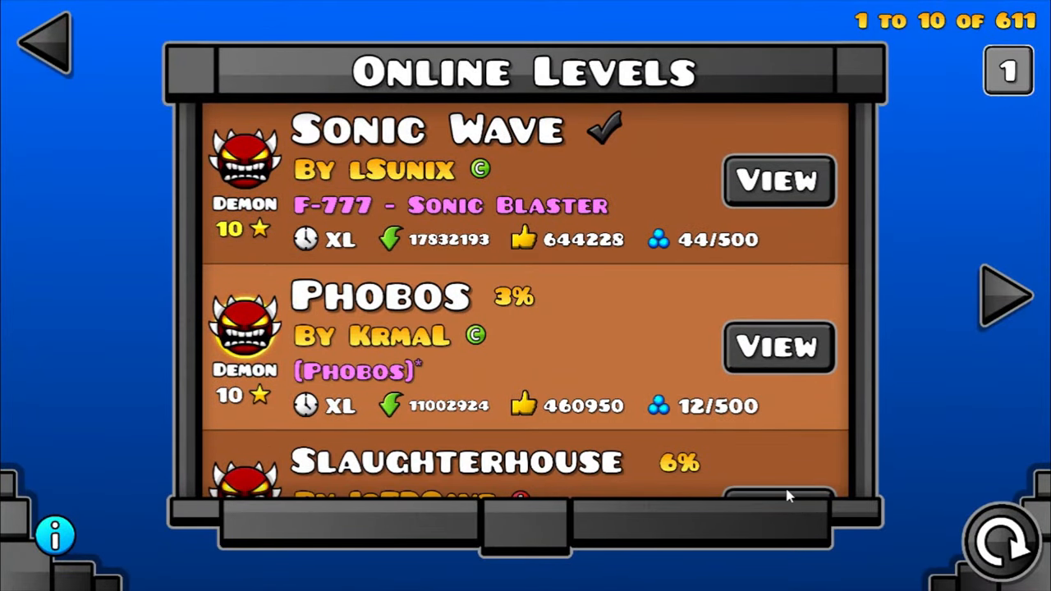
{"action": "left_click", "coordinate": [778, 492]}
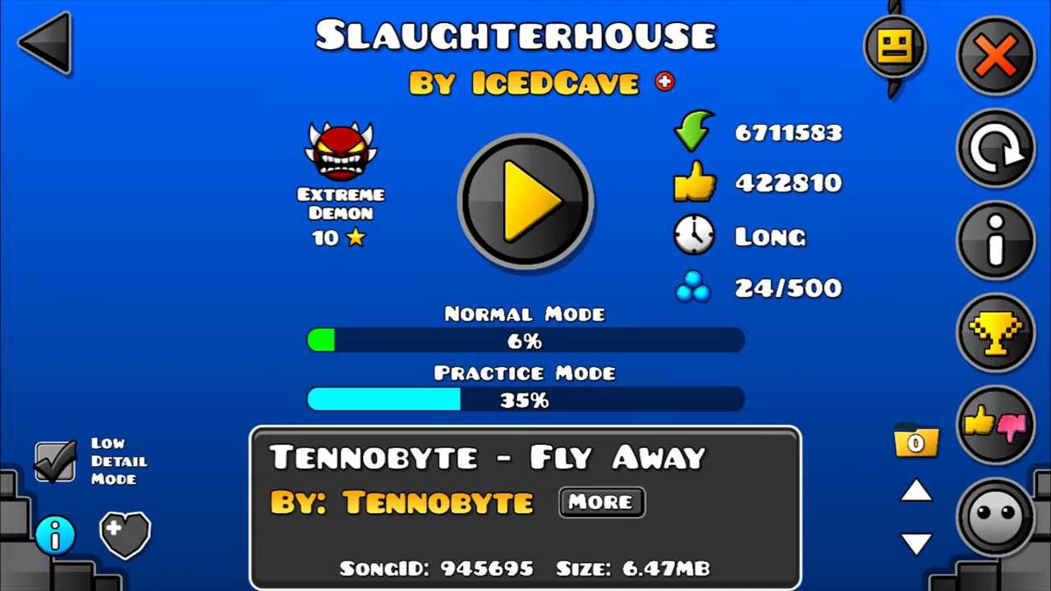
{"action": "left_click", "coordinate": [526, 201]}
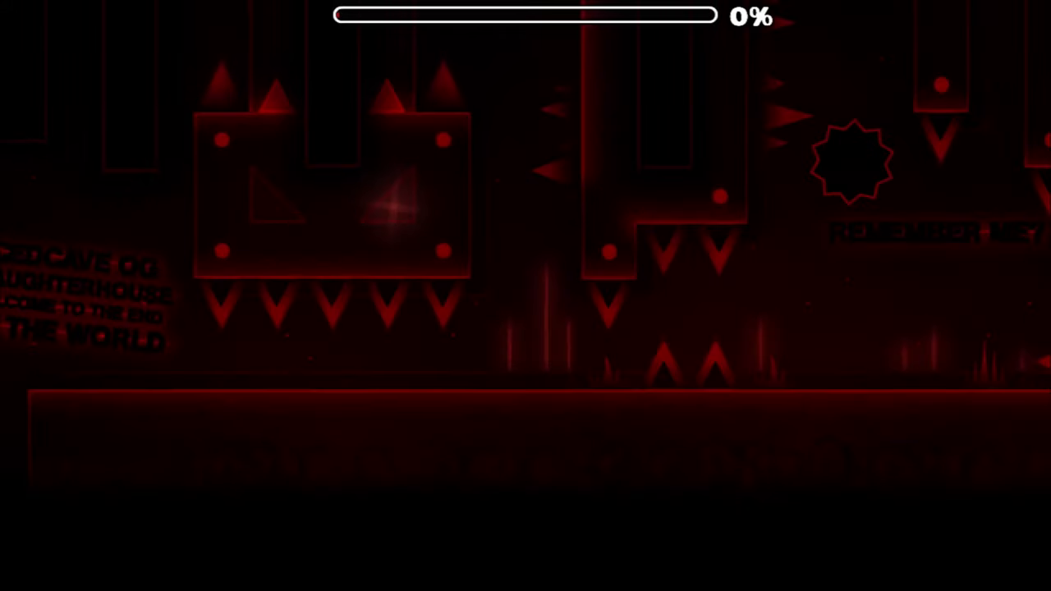